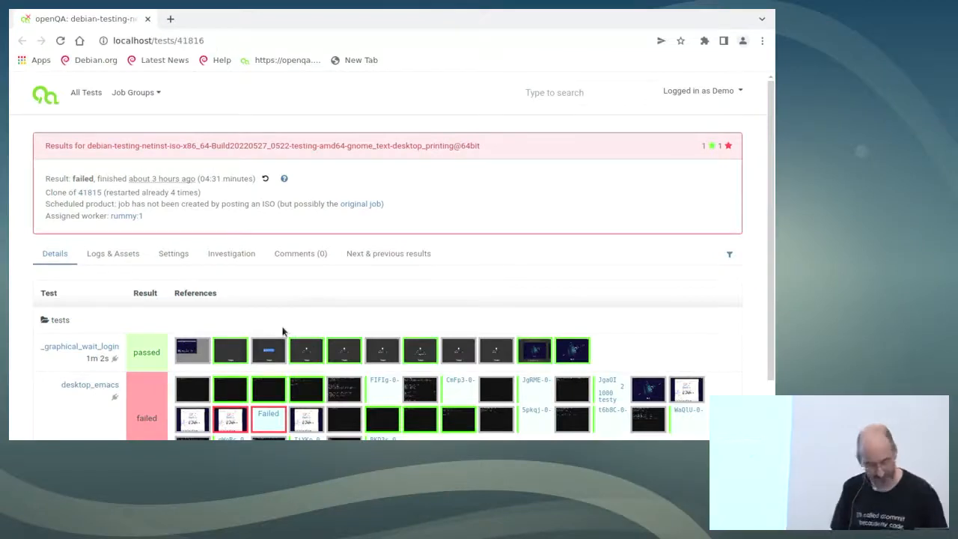
mouse_move(434, 292)
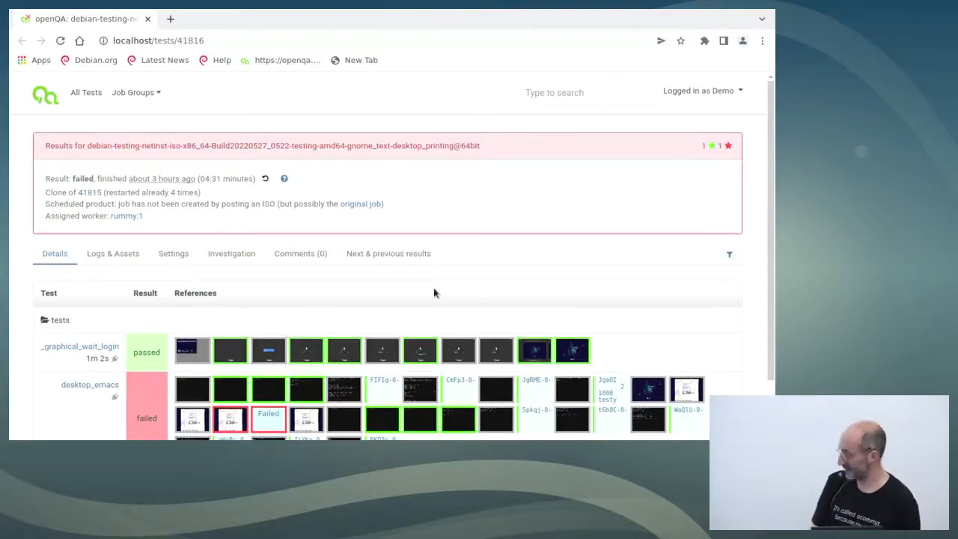
Step: Start a new needle from the failed desktop_emacs splash screen screenshot
scroll(down, 3)
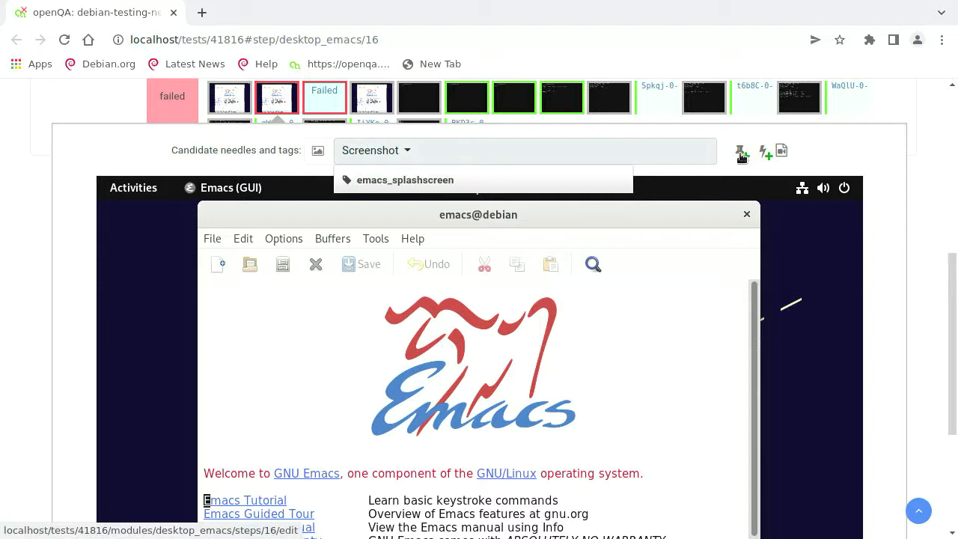
click(742, 150)
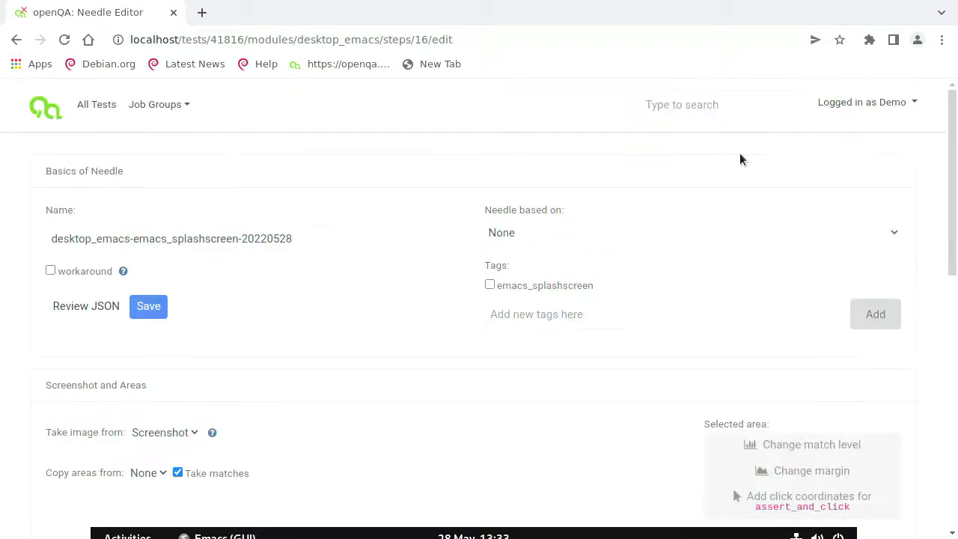
mouse_move(597, 231)
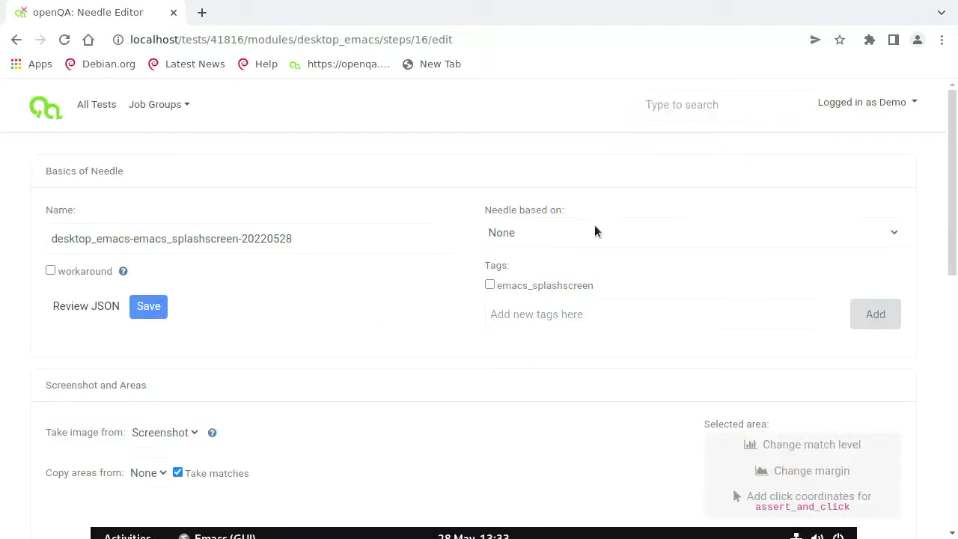
Step: Tag the needle emacs_splashscreen and drag a match area over the welcome text
click(490, 285)
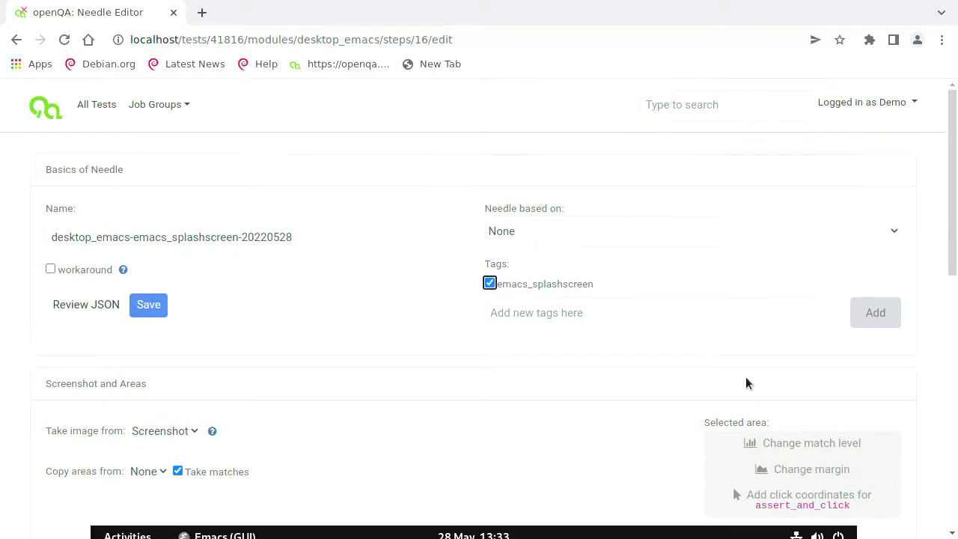
scroll(down, 3)
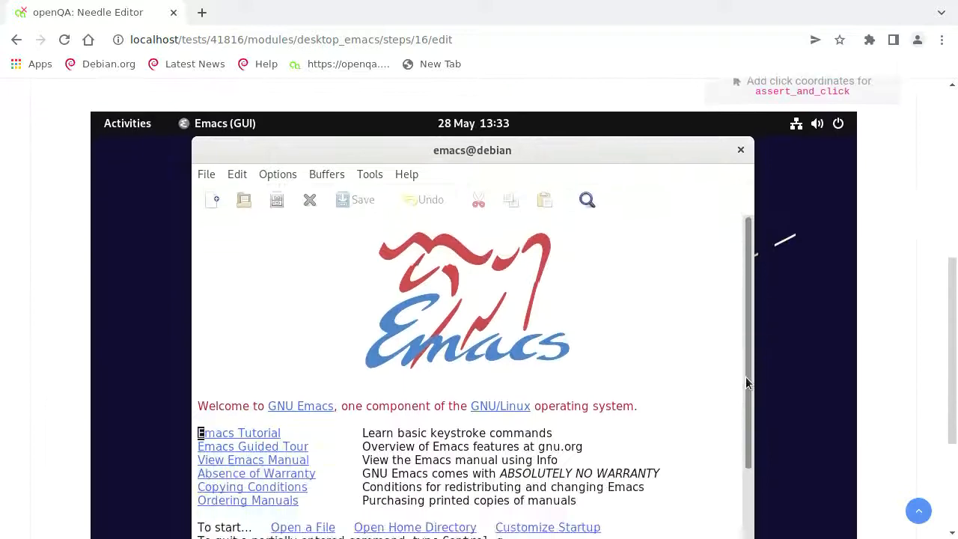
scroll(down, 3)
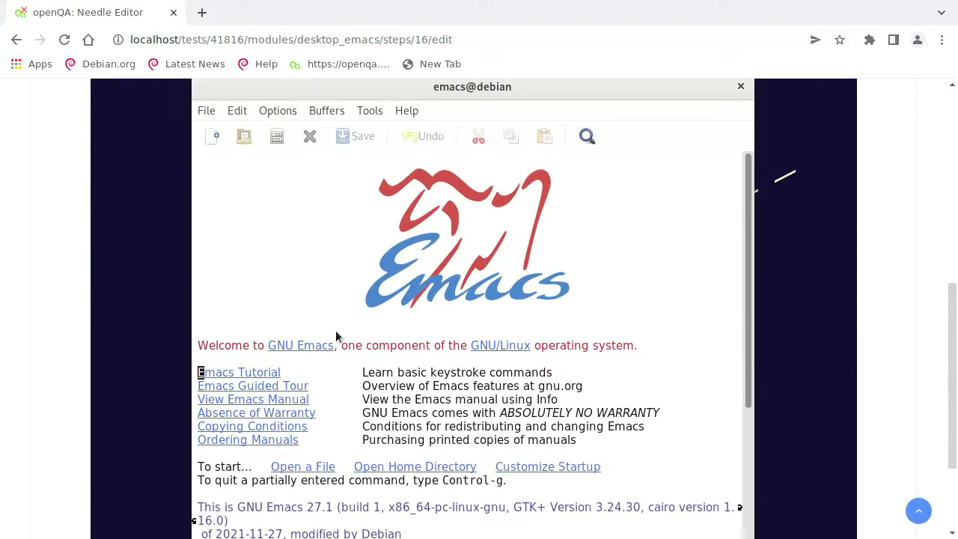
mouse_move(291, 341)
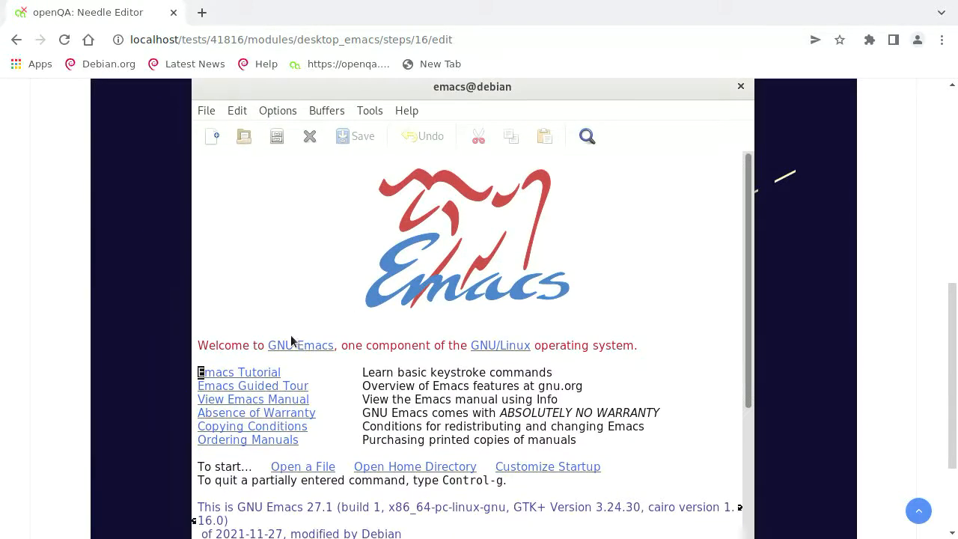
mouse_move(211, 342)
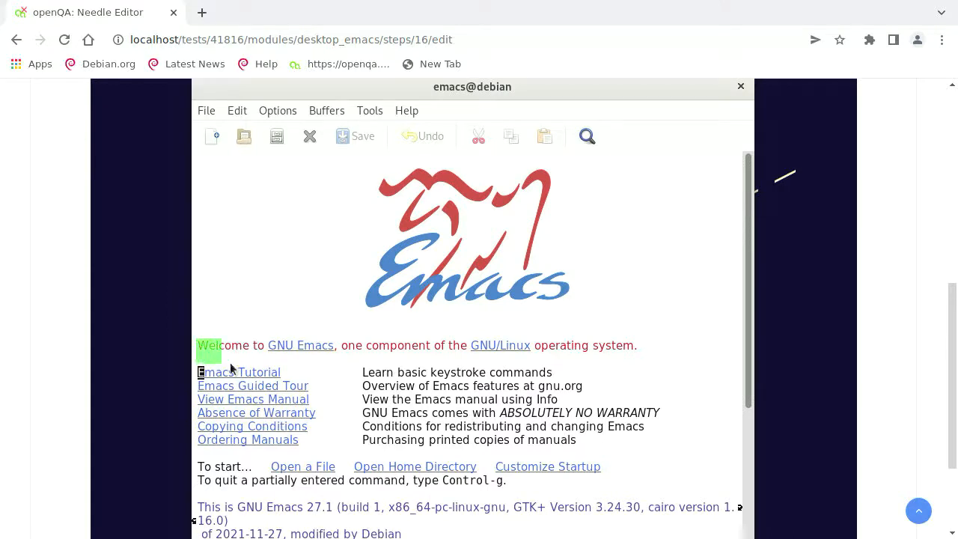
drag(218, 345, 341, 345)
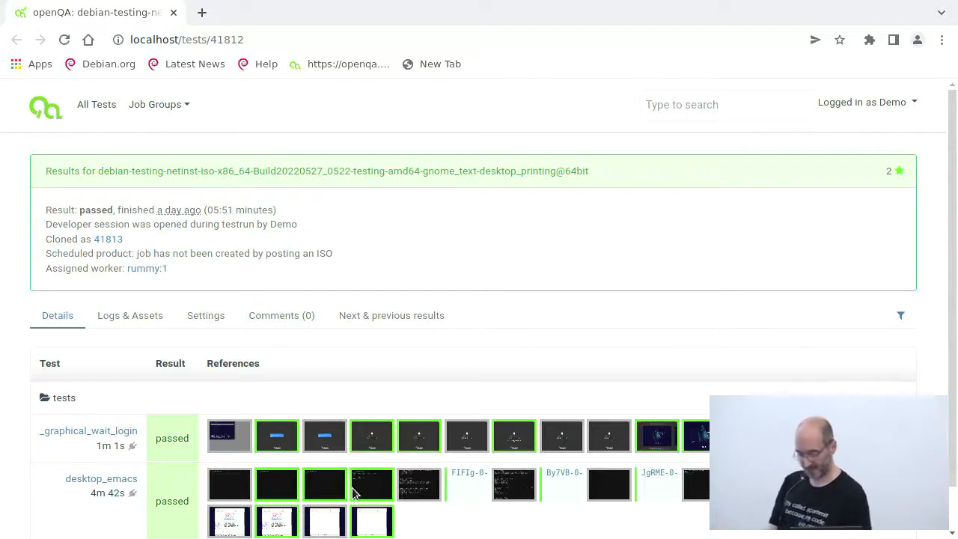
Step: View the passed run's final desktop_emacs screenshot, step 18, showing the Hanoi buffer
scroll(down, 3)
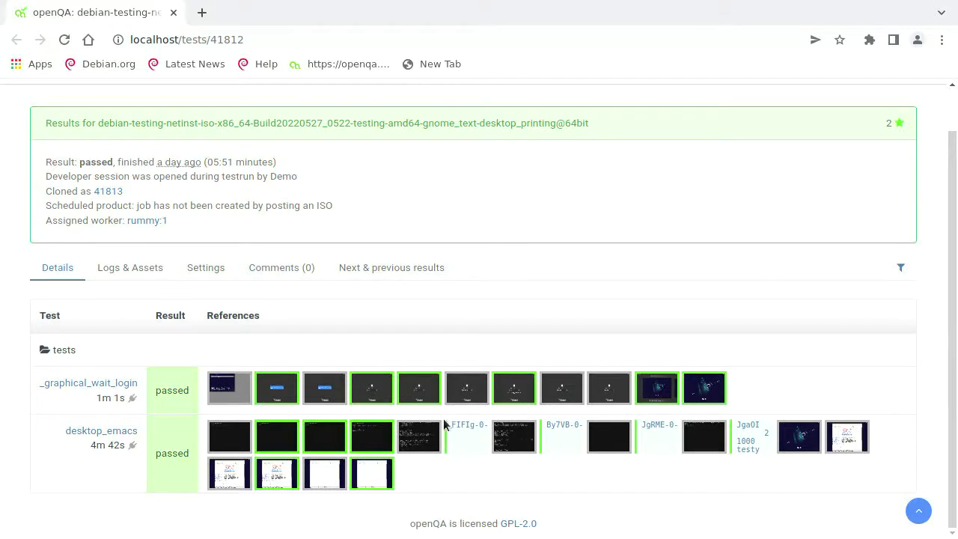
mouse_move(470, 456)
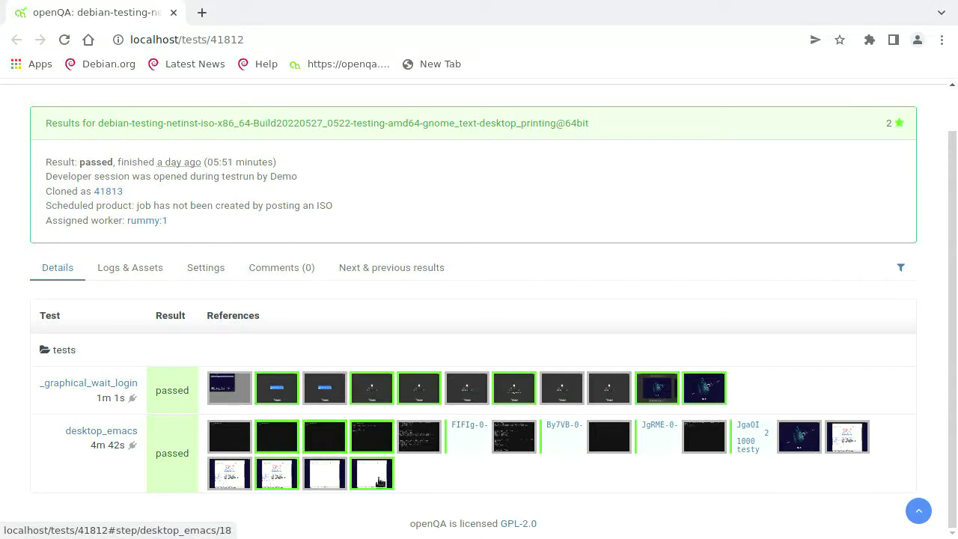
click(372, 473)
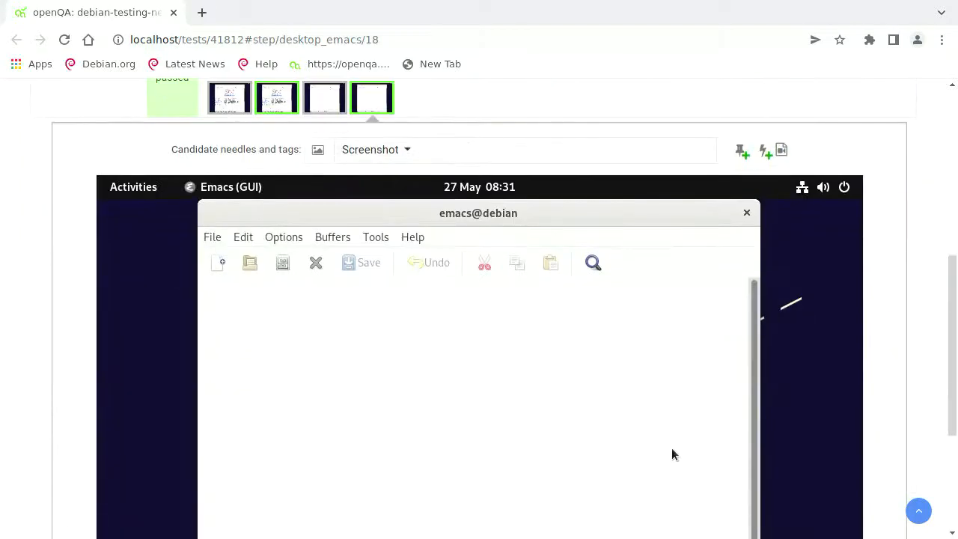
scroll(down, 3)
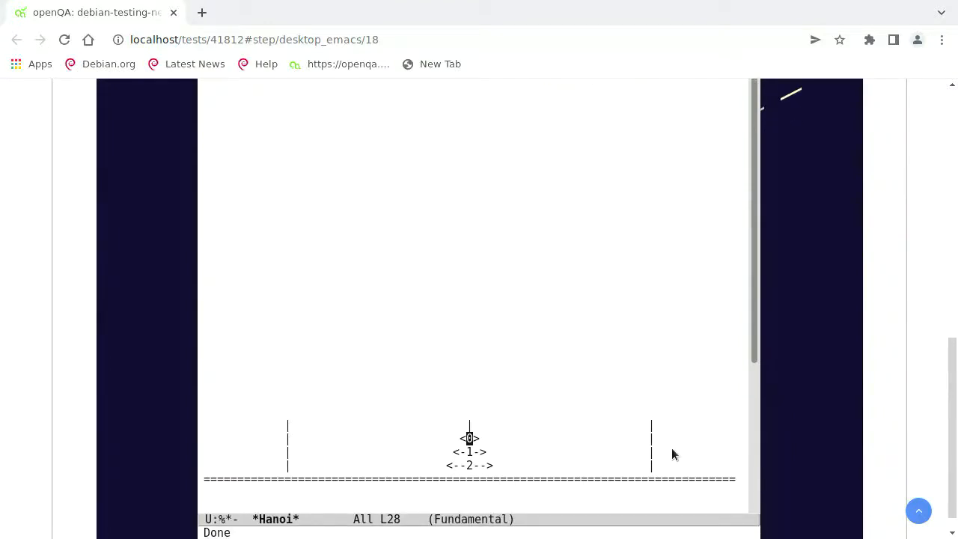
scroll(up, 3)
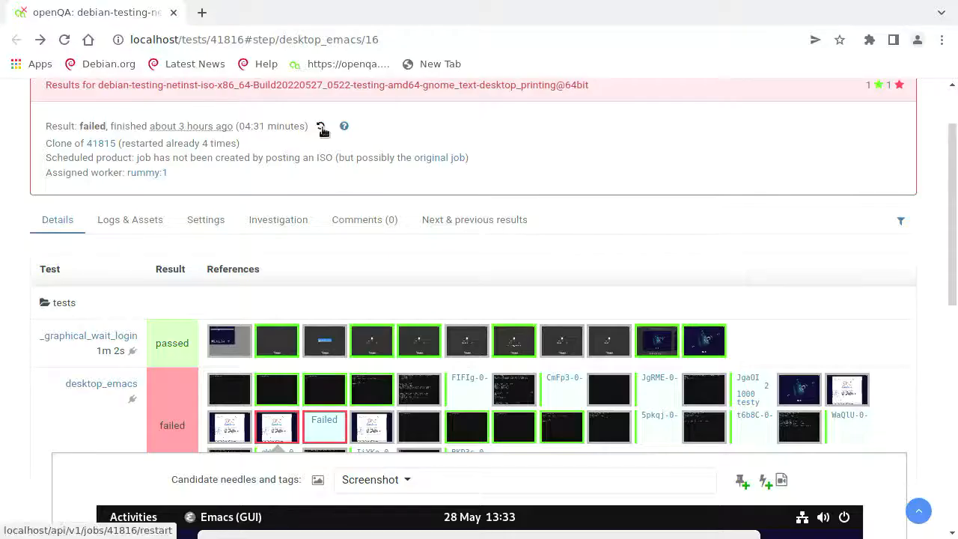
Step: Restart failed job 41816, spawning the running clone 41817
click(320, 126)
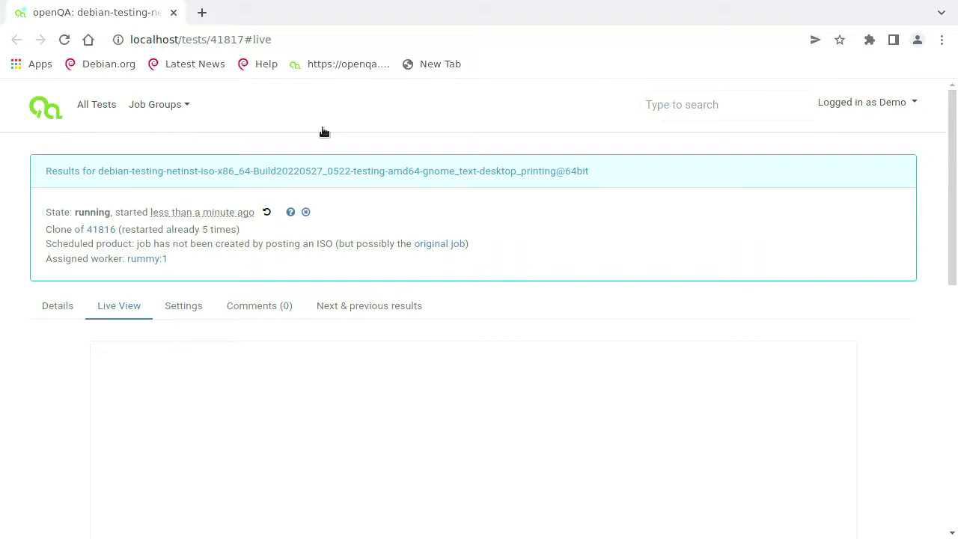
Step: Scroll to job 41817's live video showing the console login prompt
scroll(down, 3)
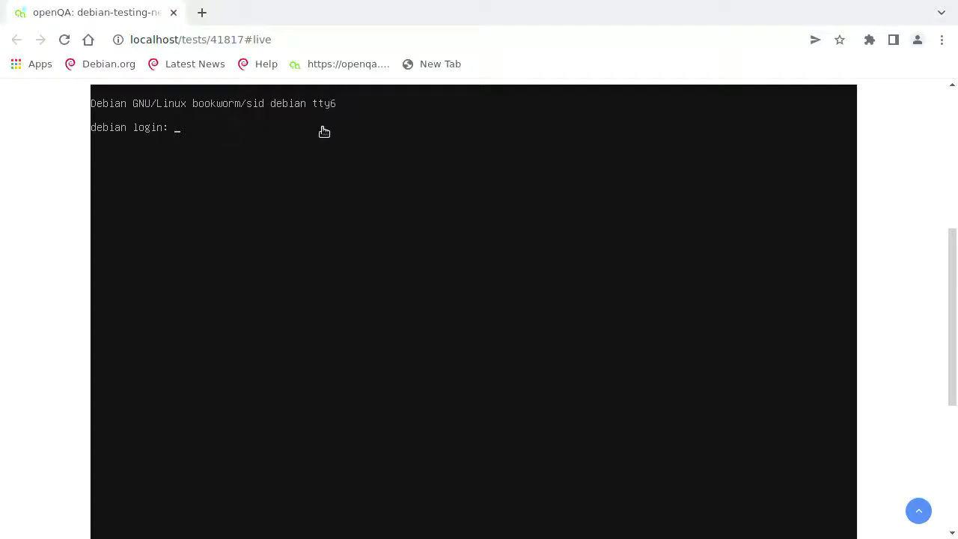
Step: Follow the live console as the test logs in as root, checks tar, and archives /var/log
text(root)
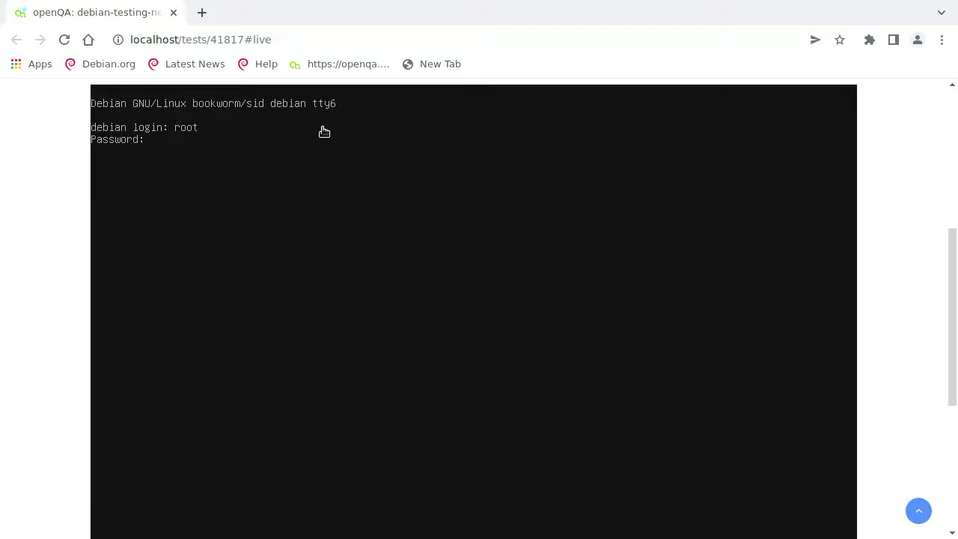
text(ckbcomp us > /tmp/kbd-us ; loadkeys /tmp/kbd-us)
text(apt -y install tar curl; echo 5pkqj-$?- > /dev/ttyS0)
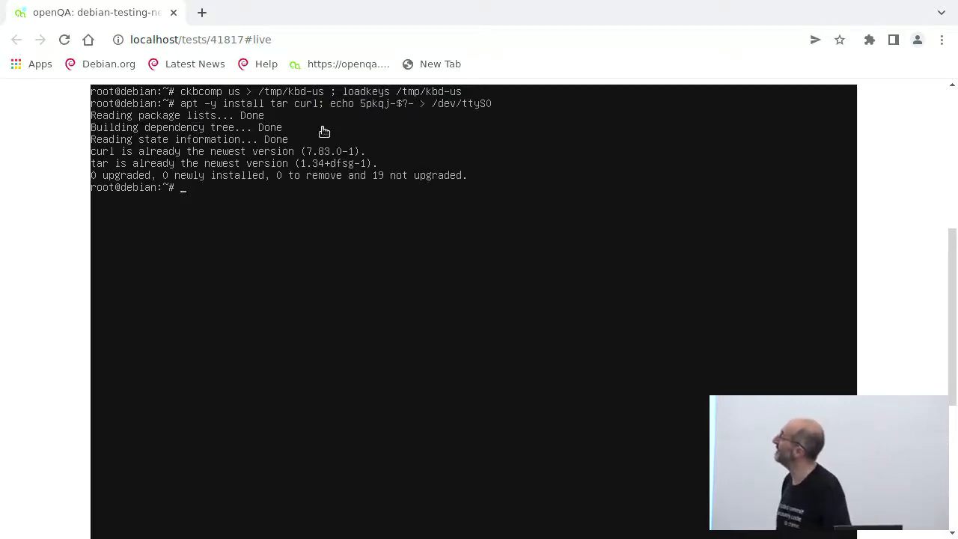
text(dpkg -l tar; echo t6b8C-$?- > /dev/ttyS0)
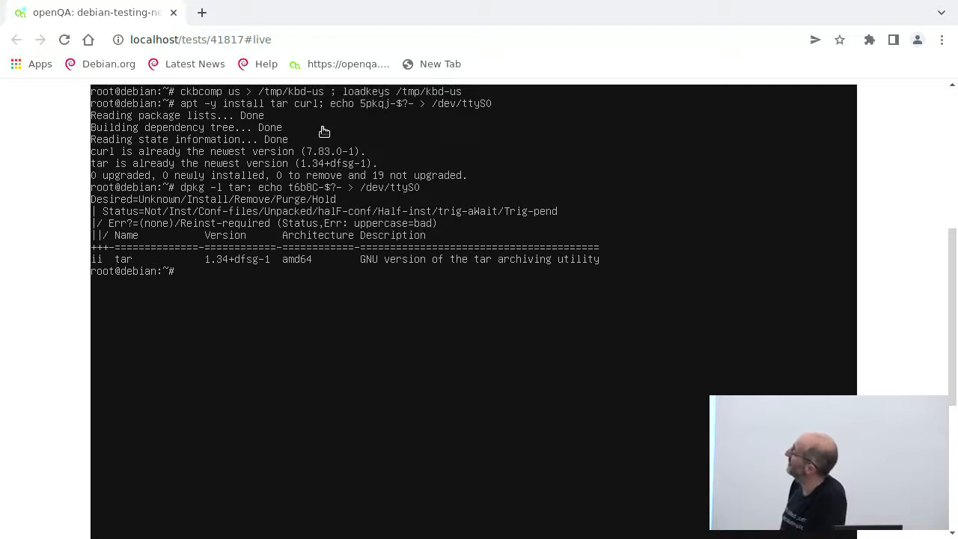
text(dpkg -l curl; echo WaQlU-$?- > /dev/ttyS0)
text(tar czvf /tmp/var_log.tar.gz --exclude='lastlog' /var/log; echo gWoBc-$?- > /dev/ttyS0)
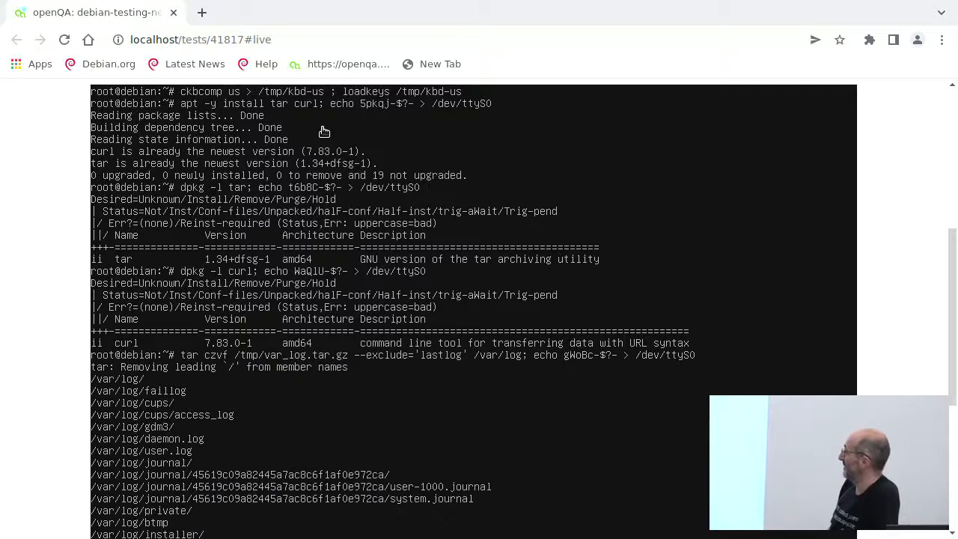
scroll(down, 3)
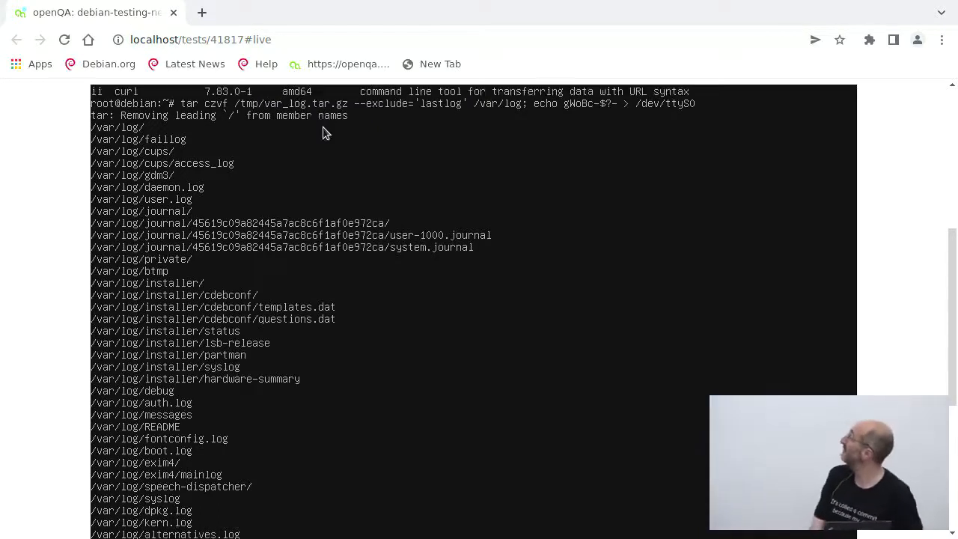
scroll(down, 3)
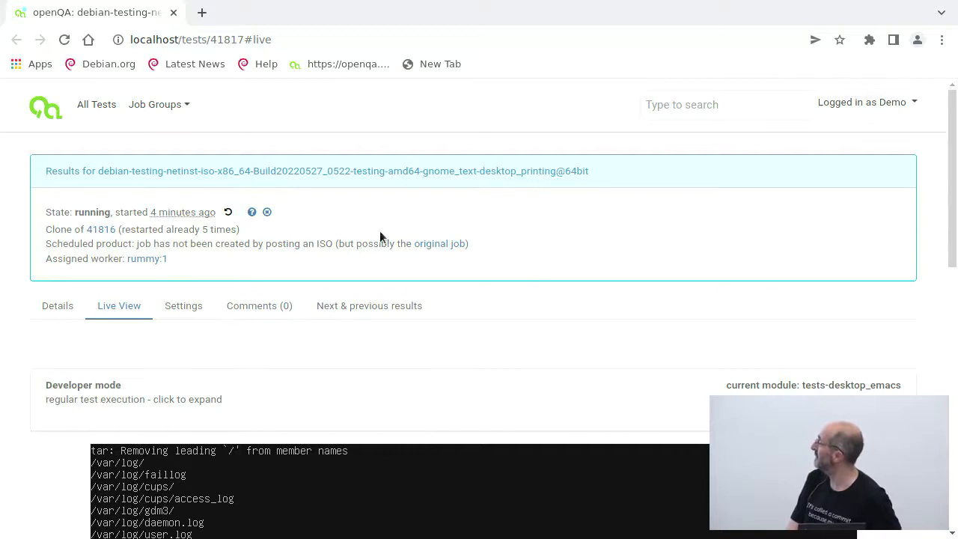
Step: Open failed job 41816 from the scenario's previous results and show its Logs & Assets
click(369, 306)
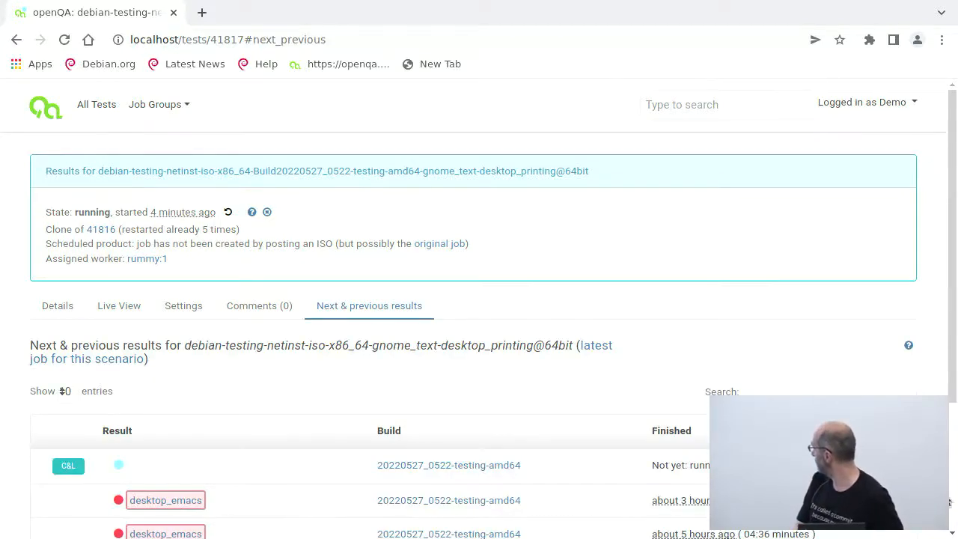
scroll(down, 3)
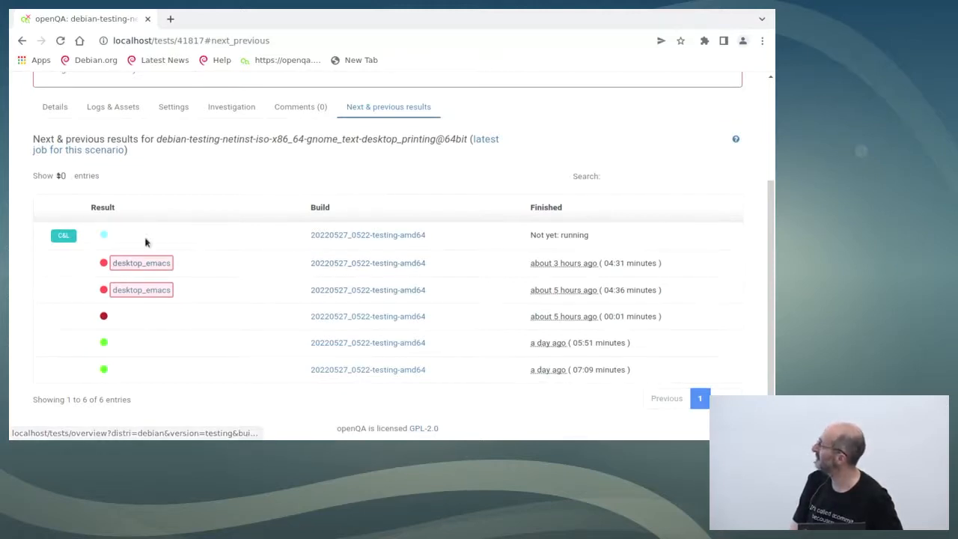
click(141, 263)
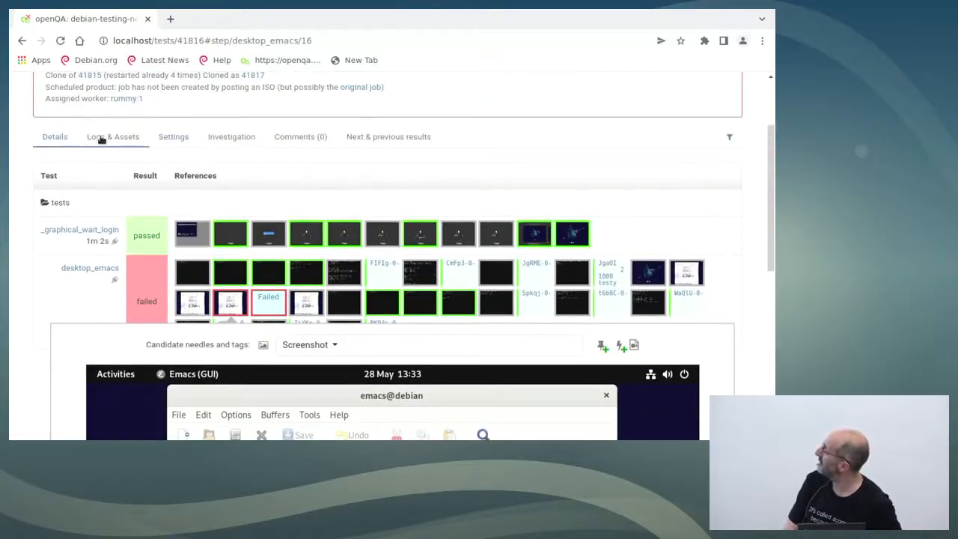
click(113, 137)
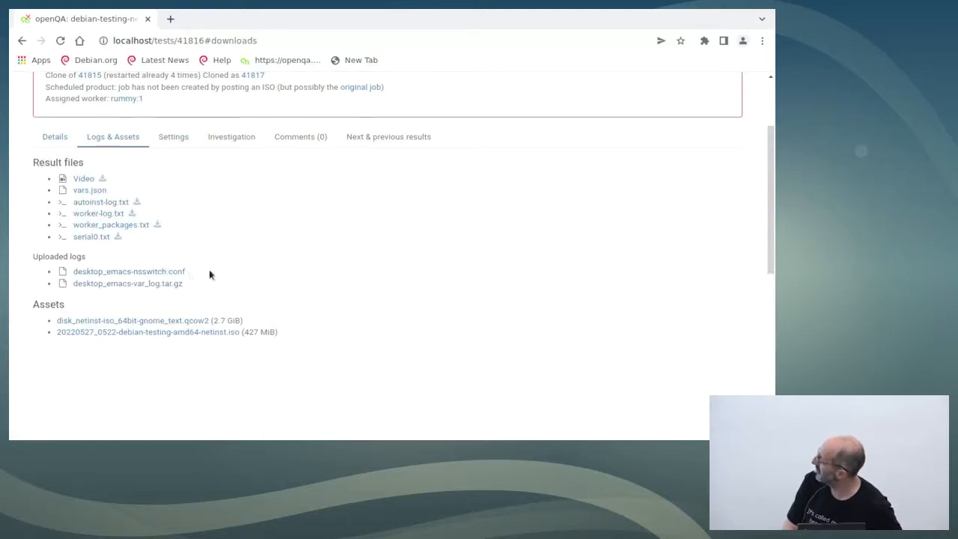
mouse_move(98, 214)
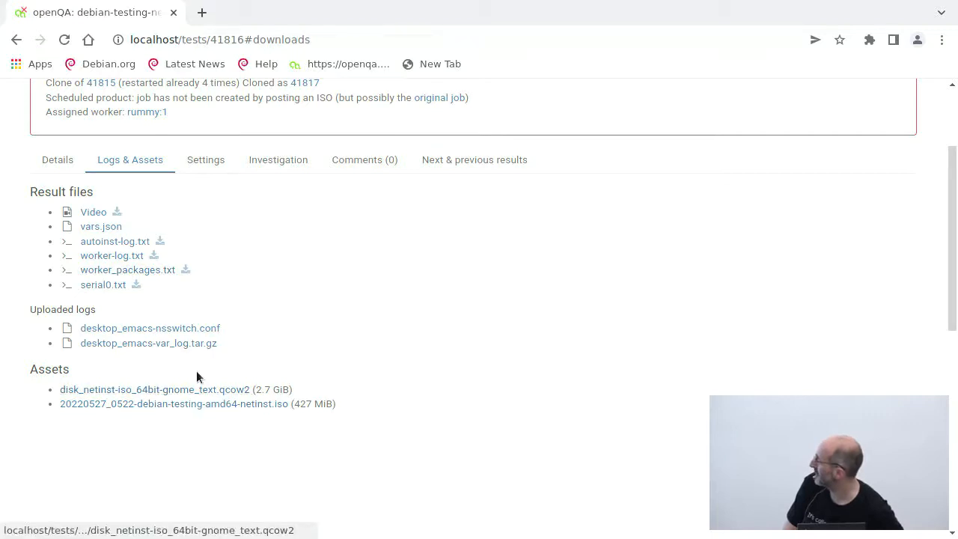
mouse_move(149, 343)
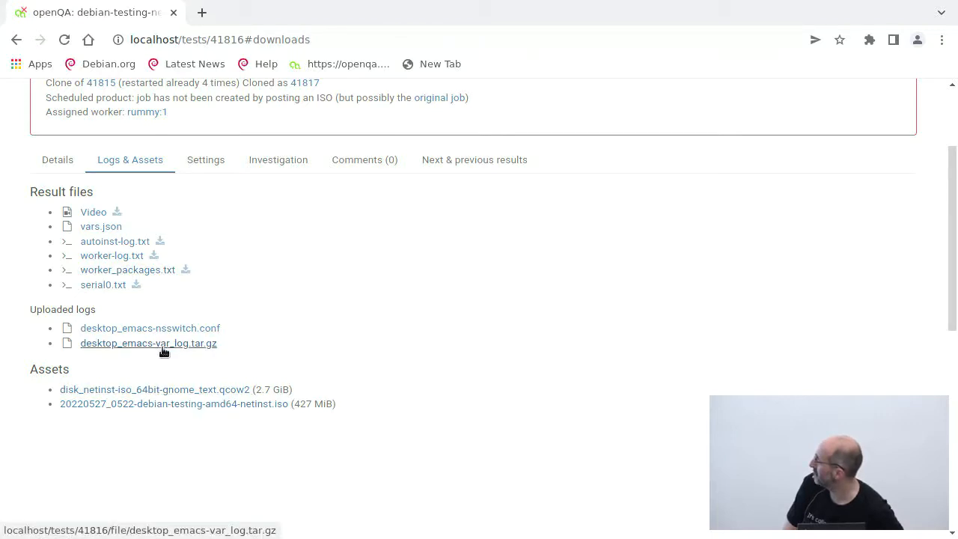